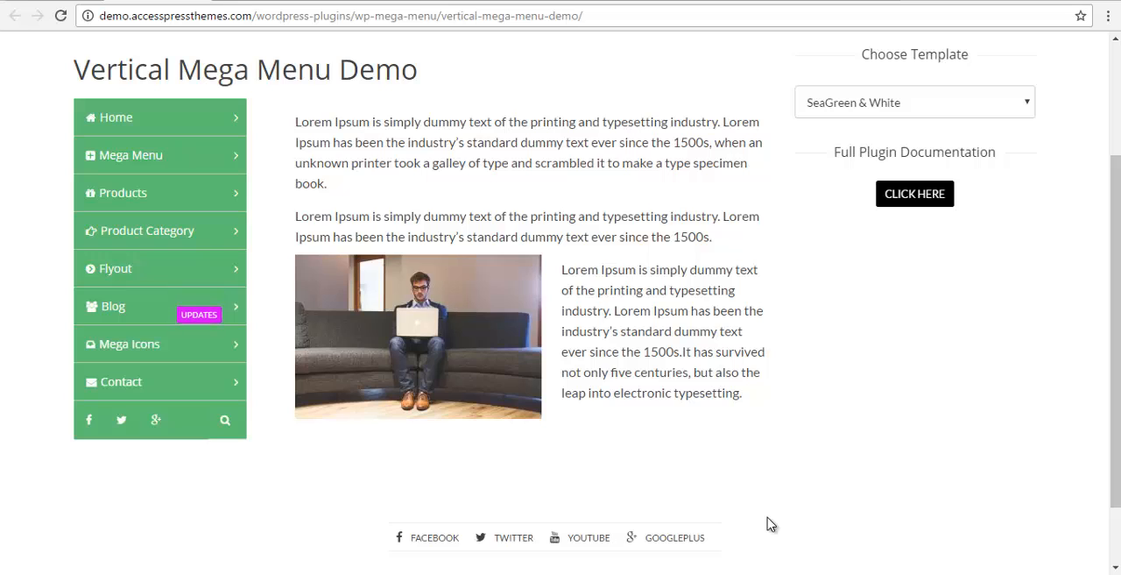
mouse_move(289, 284)
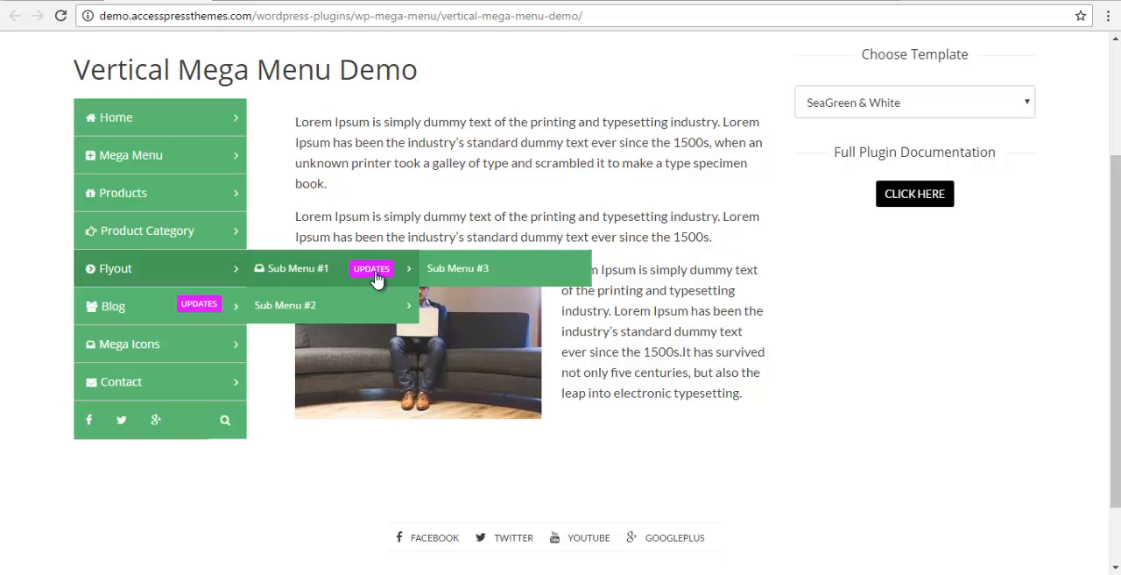
mouse_move(771, 324)
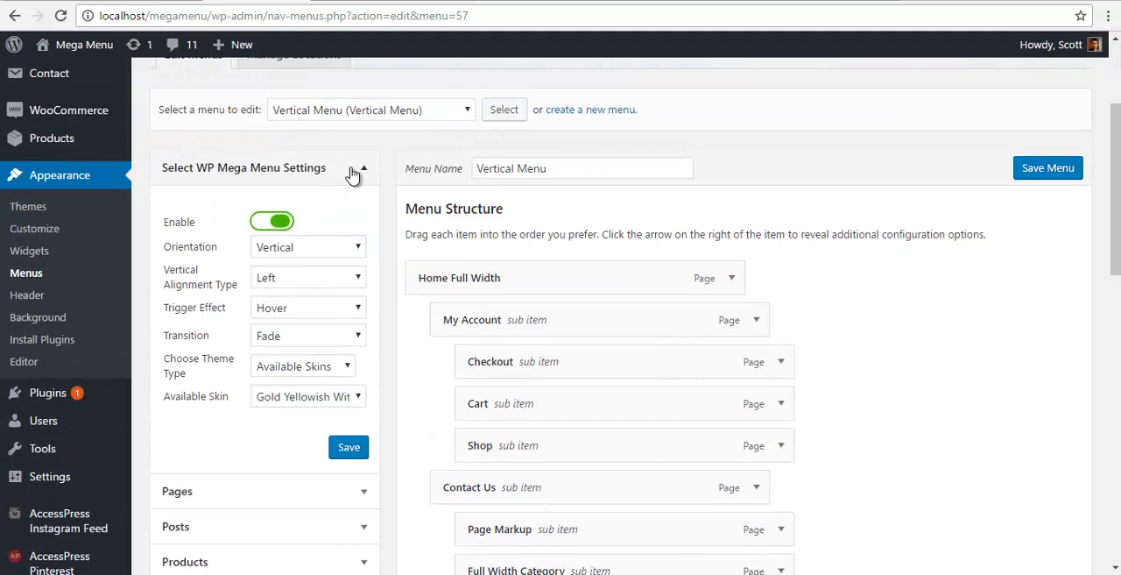
- Expand Posts and tick posts such as Man with dream for adding to the Vertical Menu
left_click(361, 168)
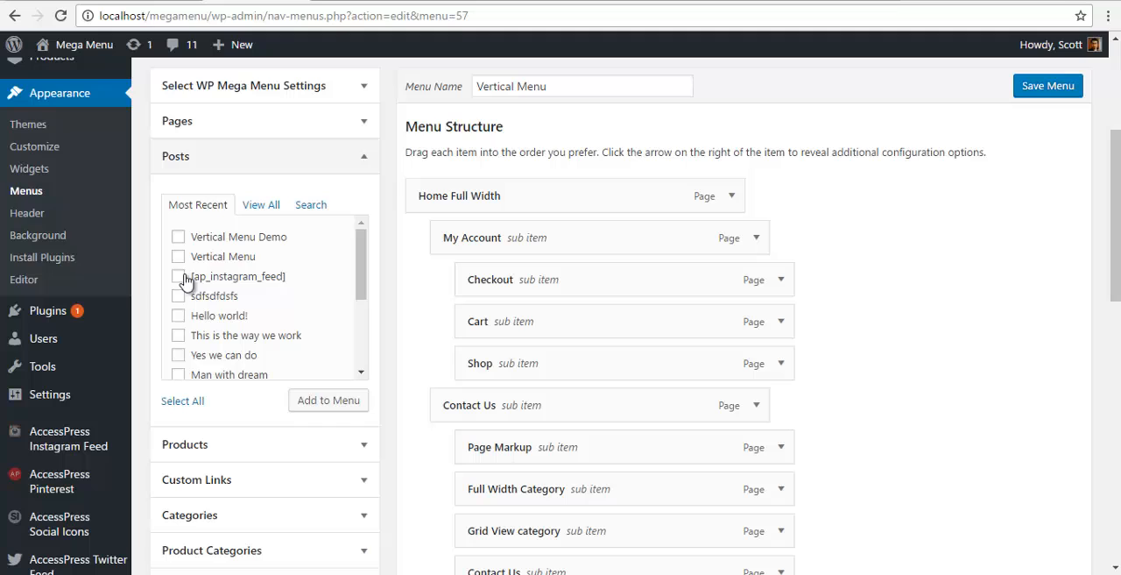
scroll("down", 3)
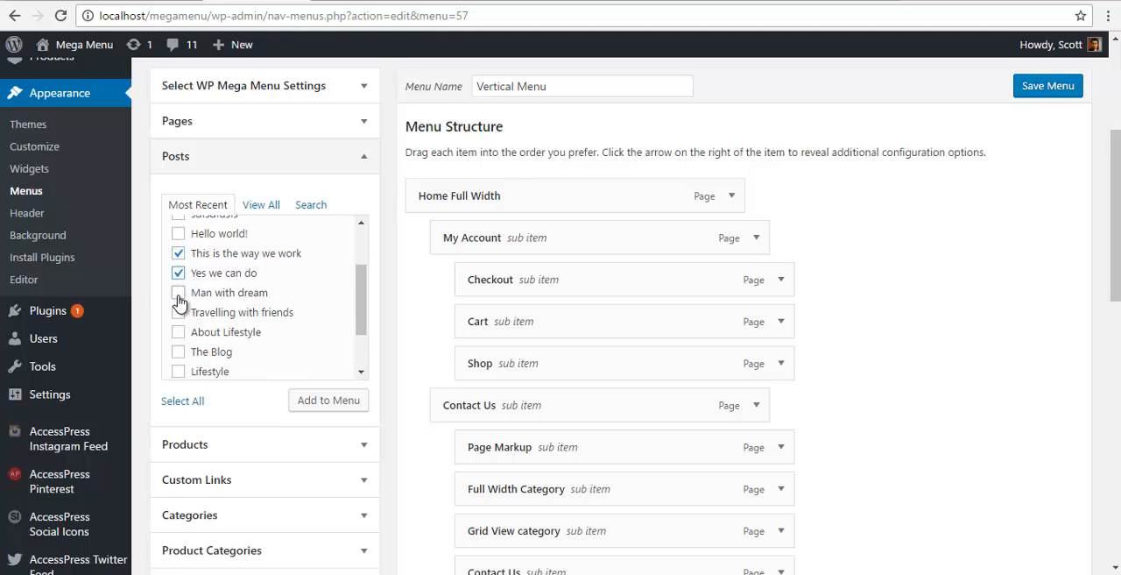
left_click(179, 290)
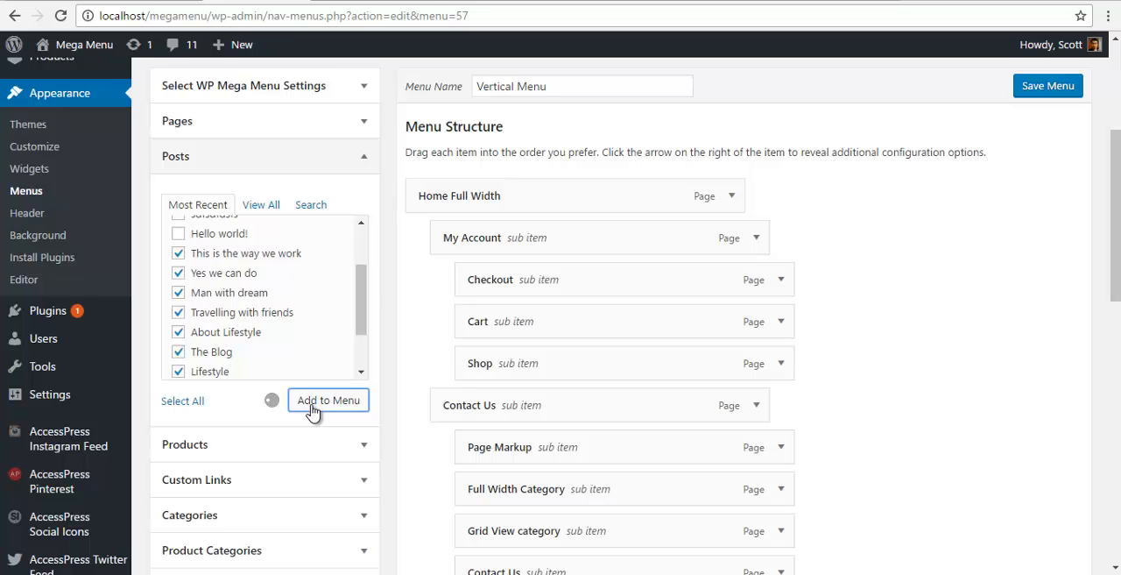
scroll("down", 3)
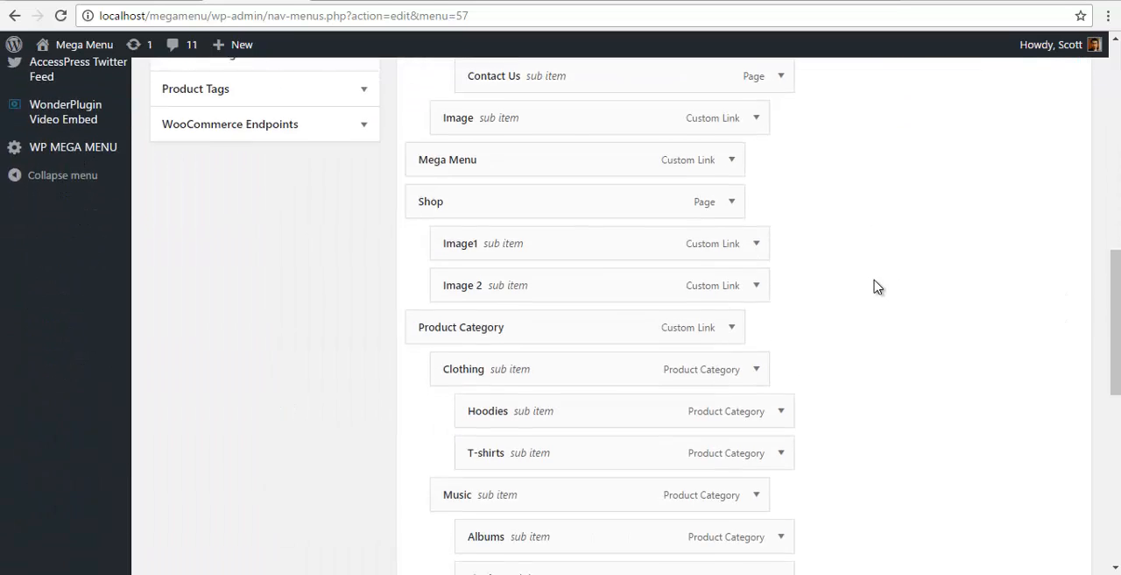
scroll("down", 3)
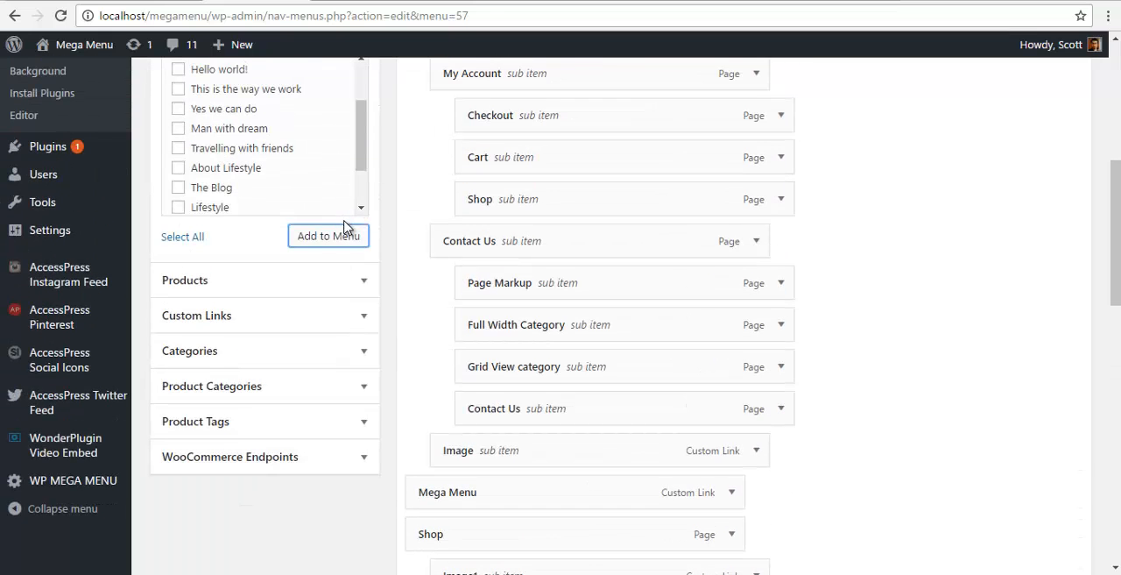
- Add a custom link with URL # and link text 'Flyout Menu' to the menu
left_click(196, 315)
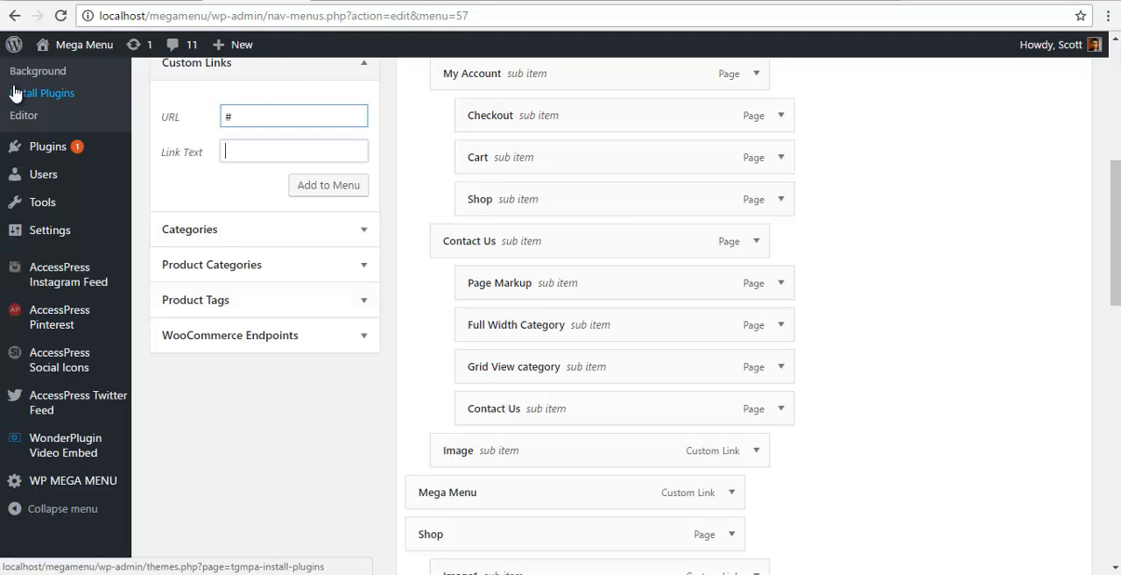
type("Flyout Men")
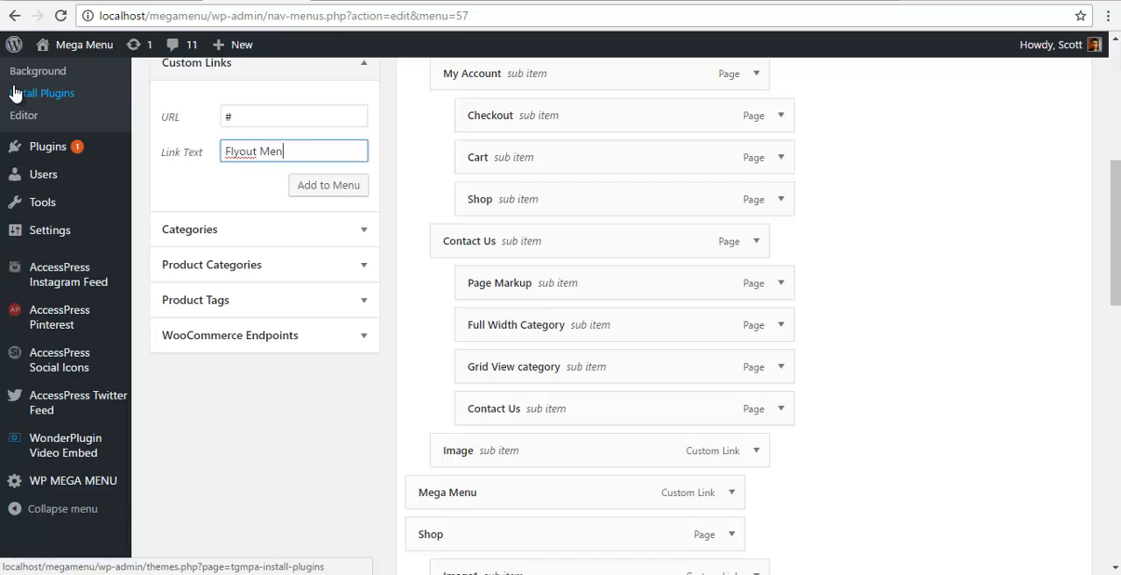
left_click(328, 186)
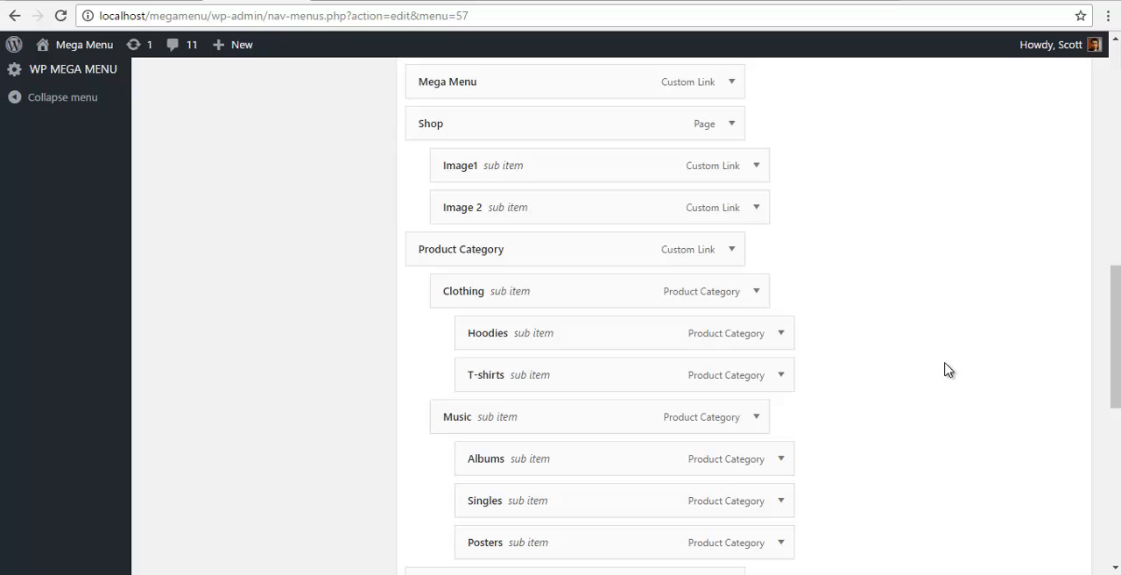
- Nest the posts, ending with Lifestyle, under Flyout Menu and save the Vertical Menu
scroll("down", 3)
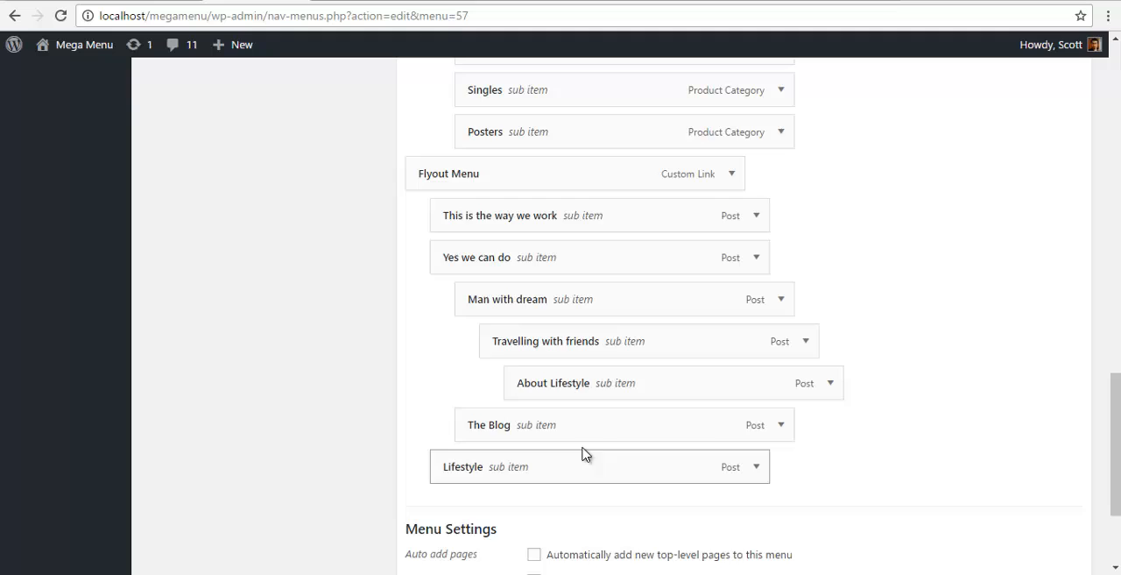
left_click(1048, 488)
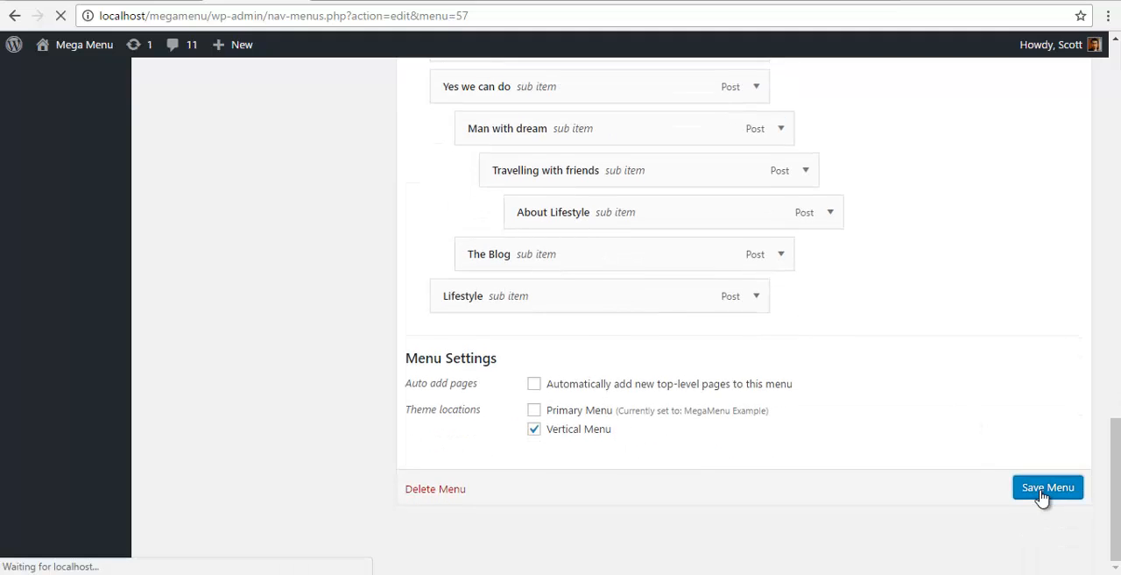
left_click(1048, 487)
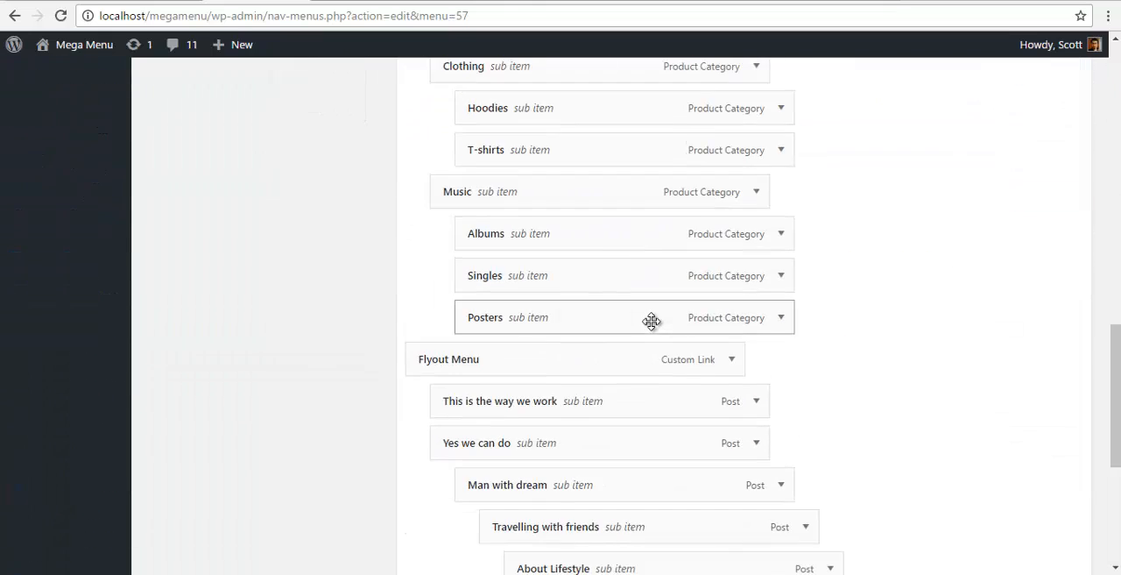
scroll("up", 3)
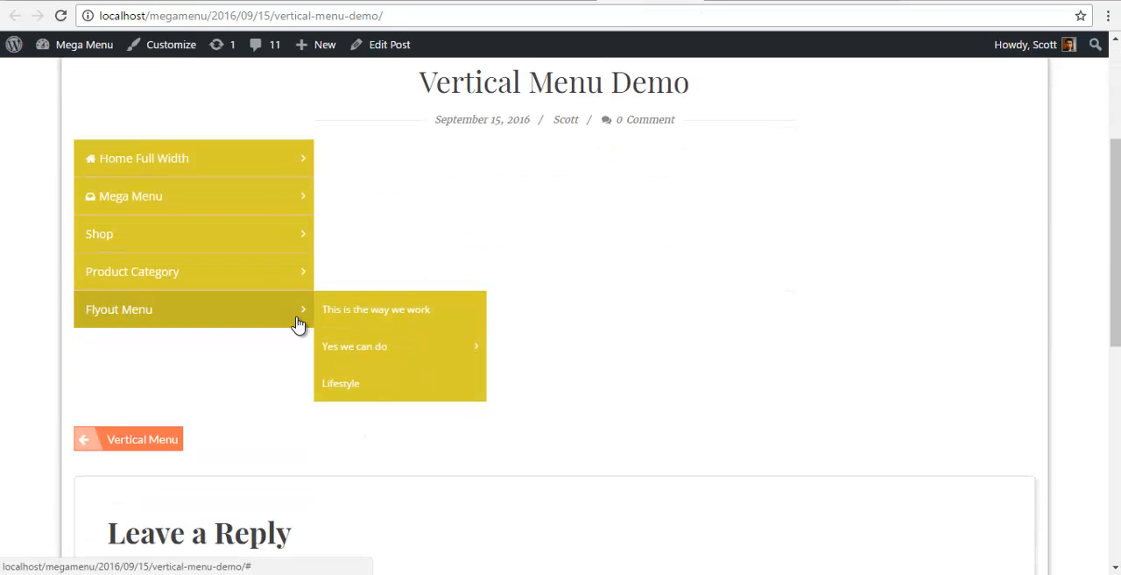
mouse_move(354, 345)
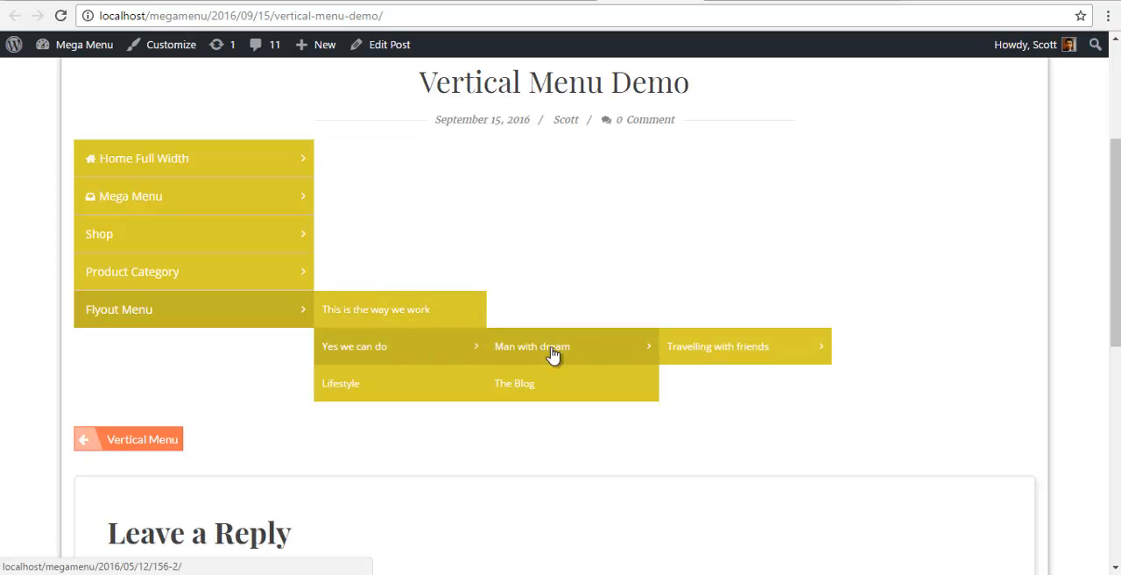
mouse_move(466, 343)
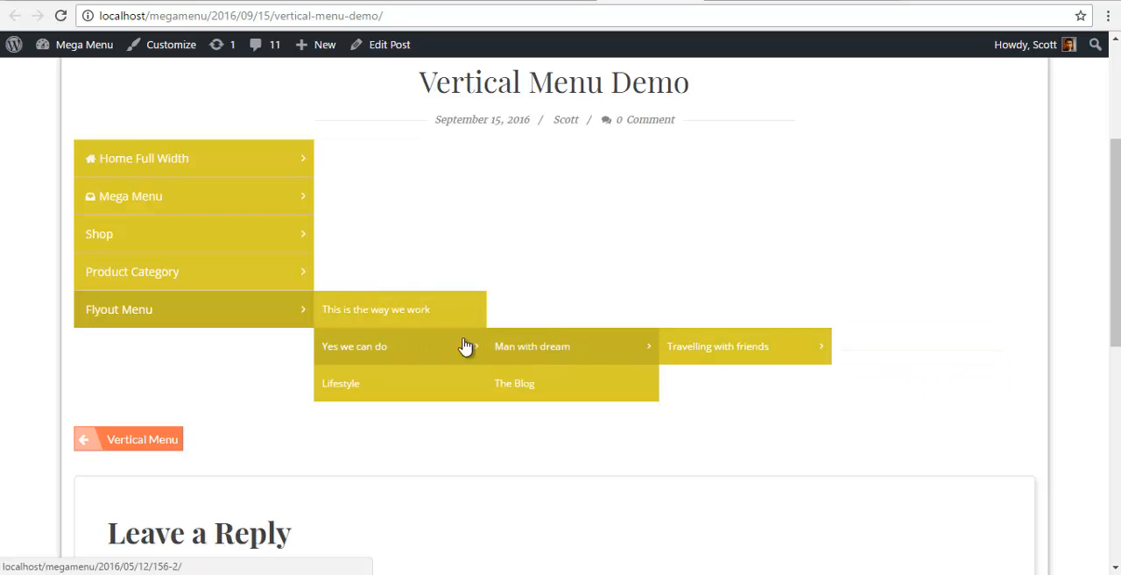
mouse_move(508, 214)
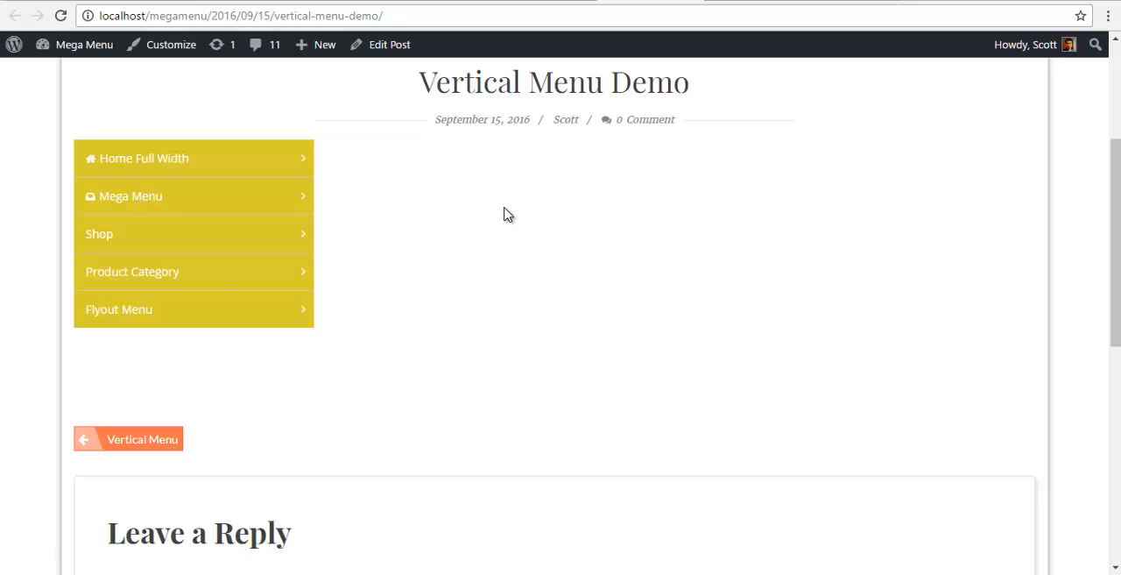